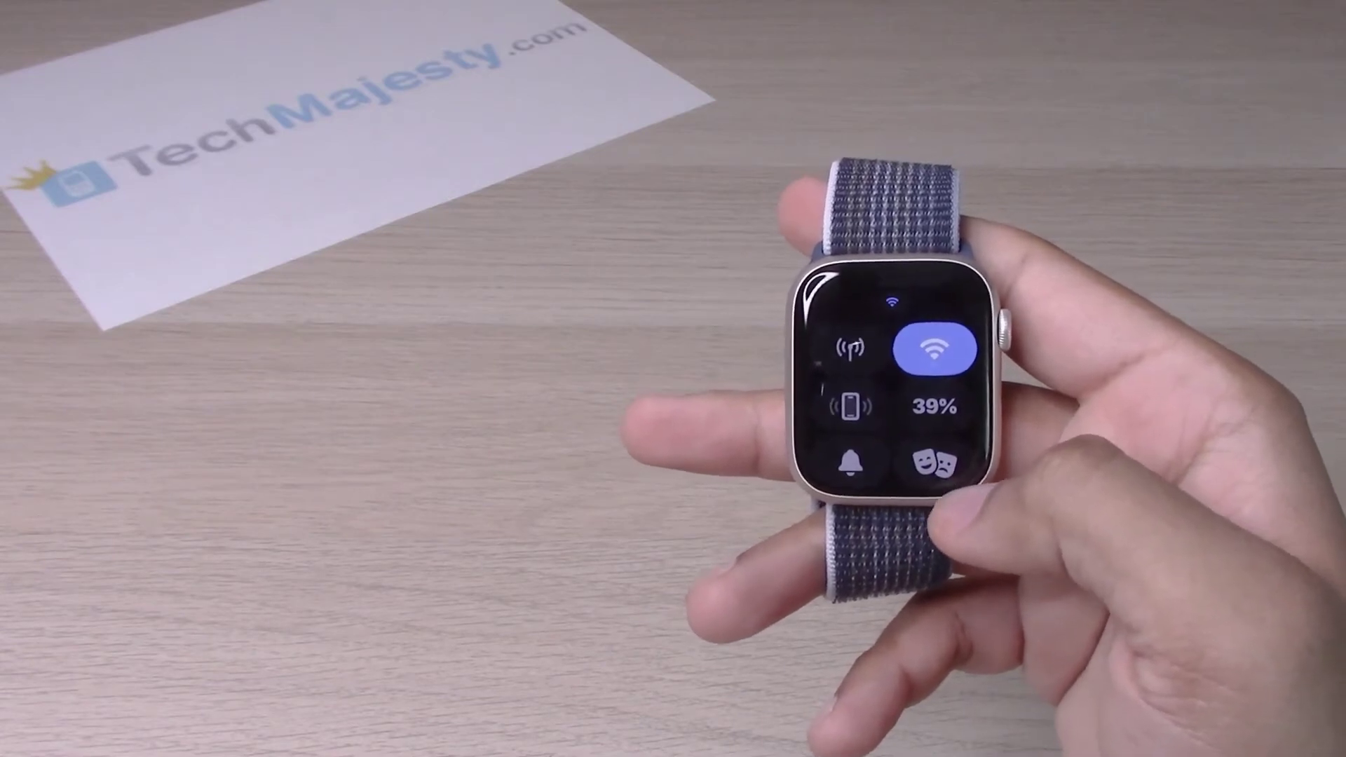
left_click(933, 462)
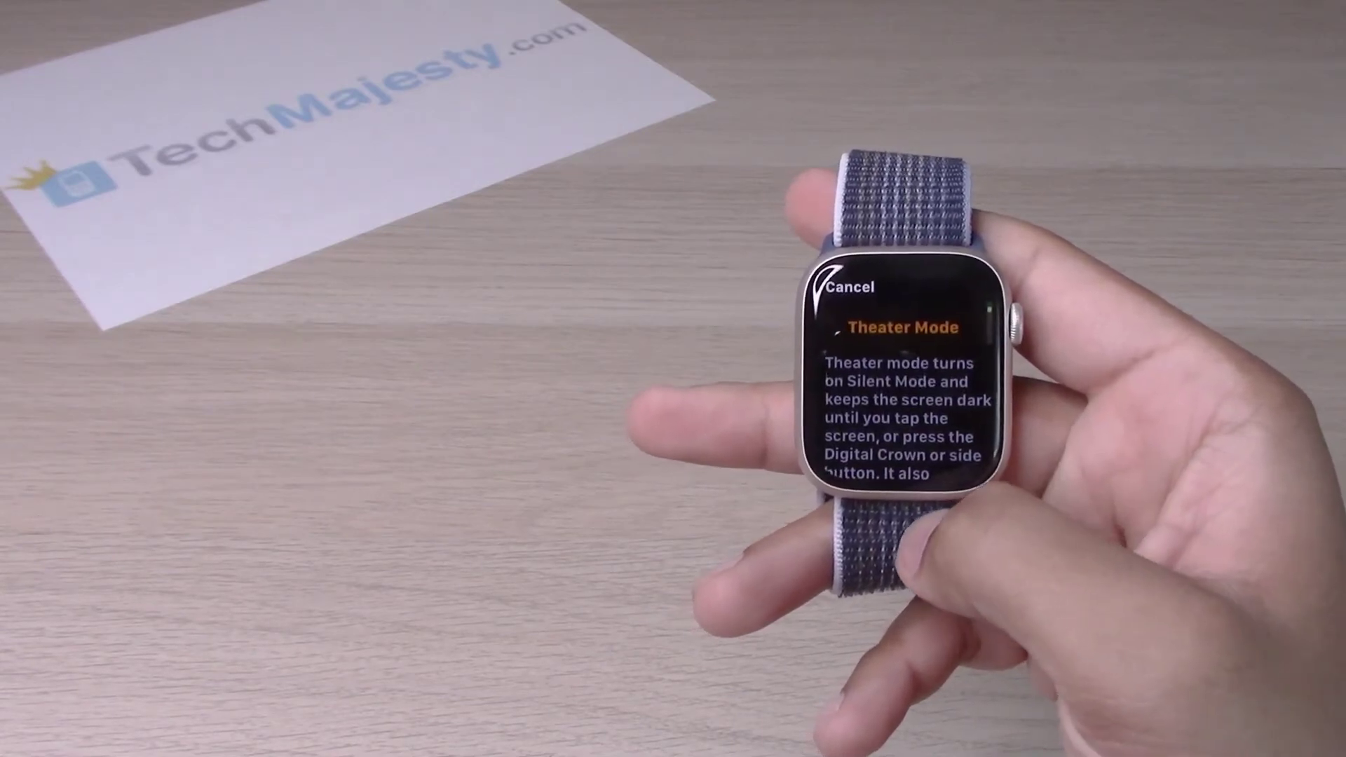